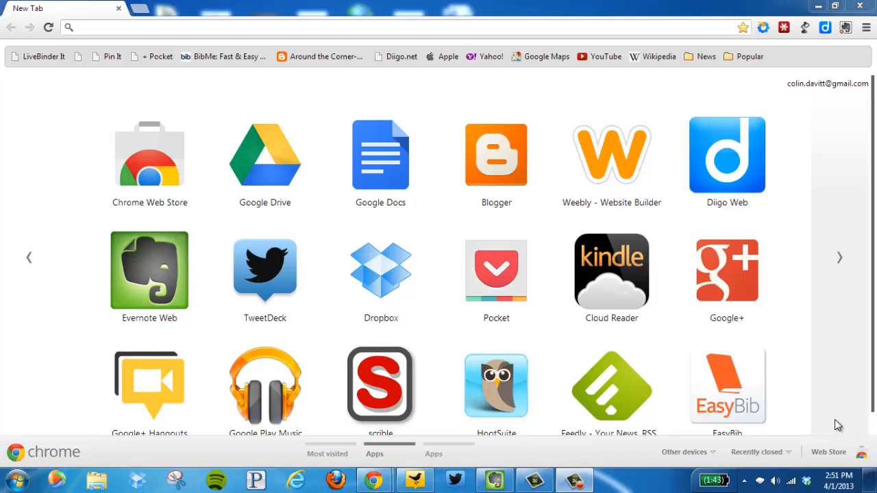
mouse_move(294, 254)
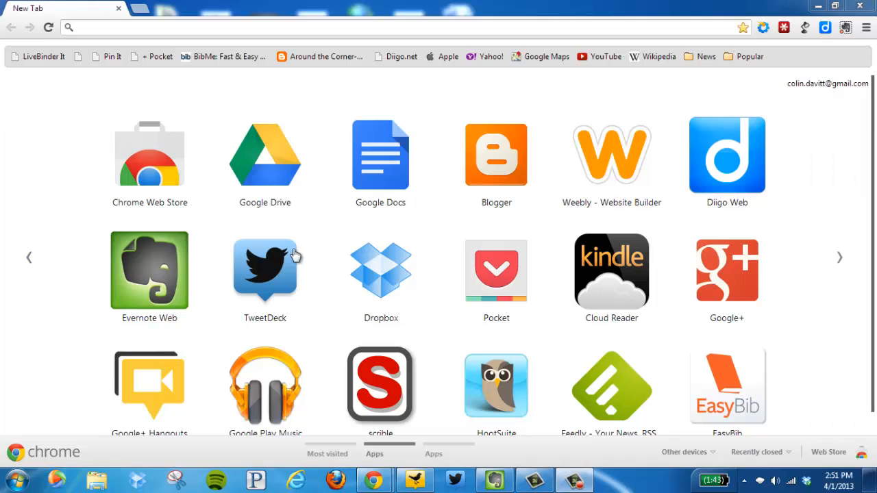
mouse_move(164, 166)
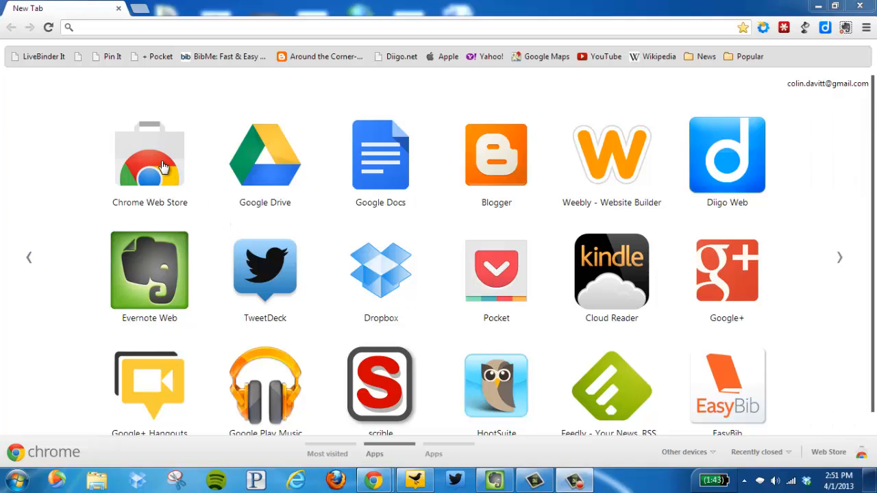
- Open the Chrome Web Store and search it for 'tweetdeck'
left_click(149, 154)
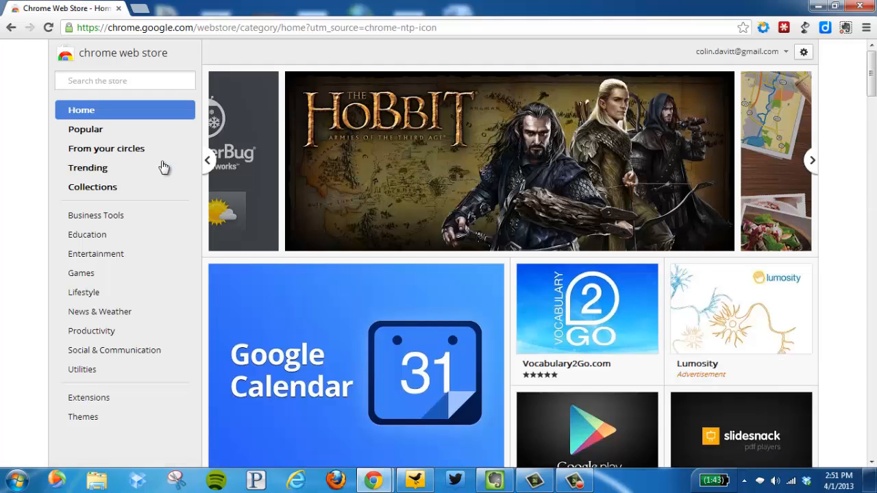
left_click(125, 81)
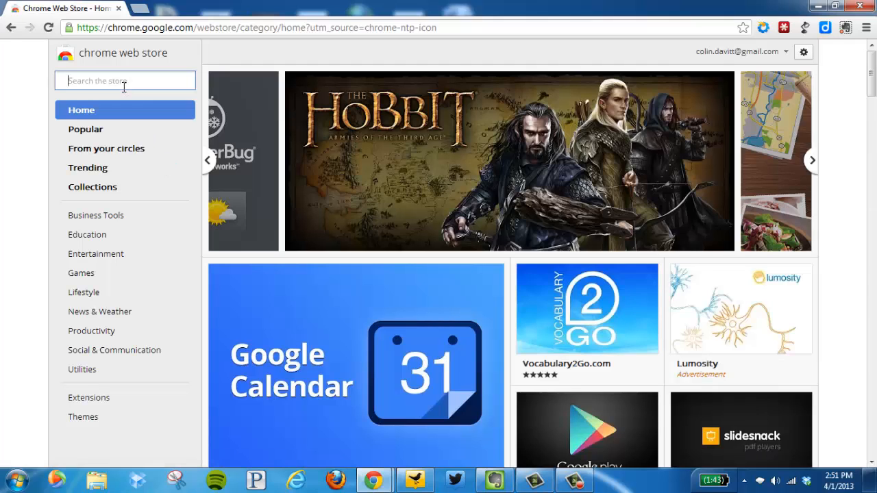
type("tweetdeck")
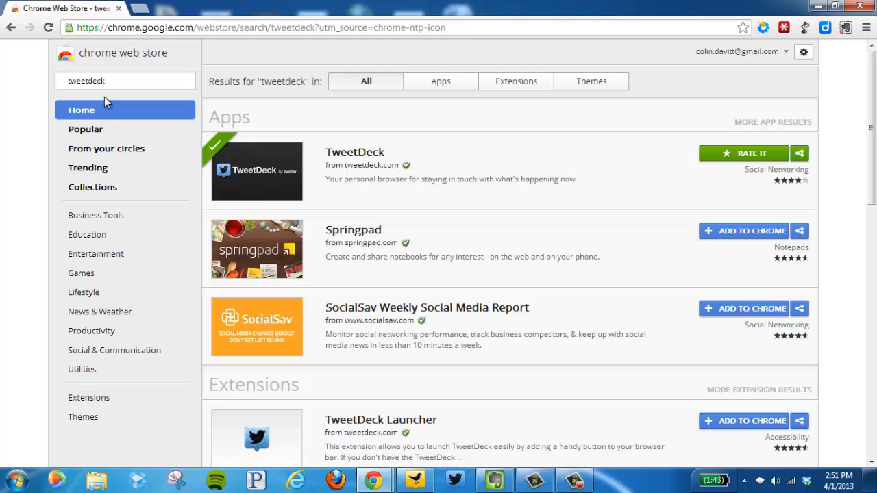
mouse_move(379, 361)
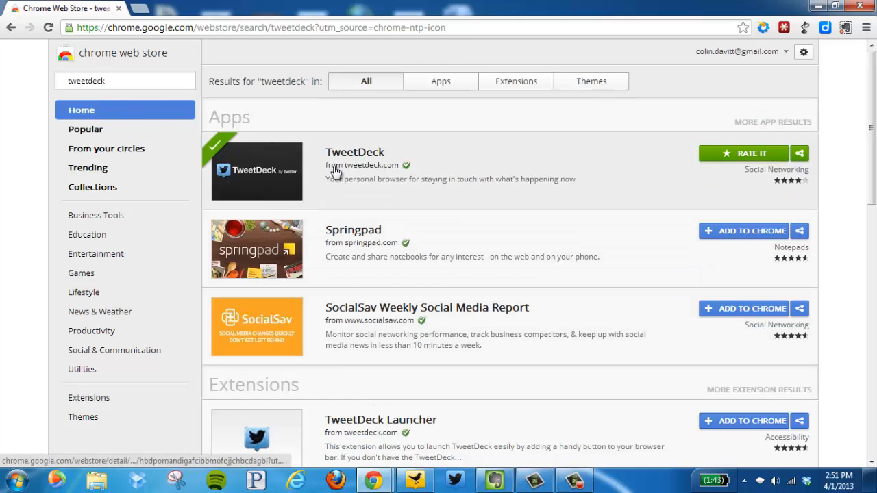
mouse_move(374, 172)
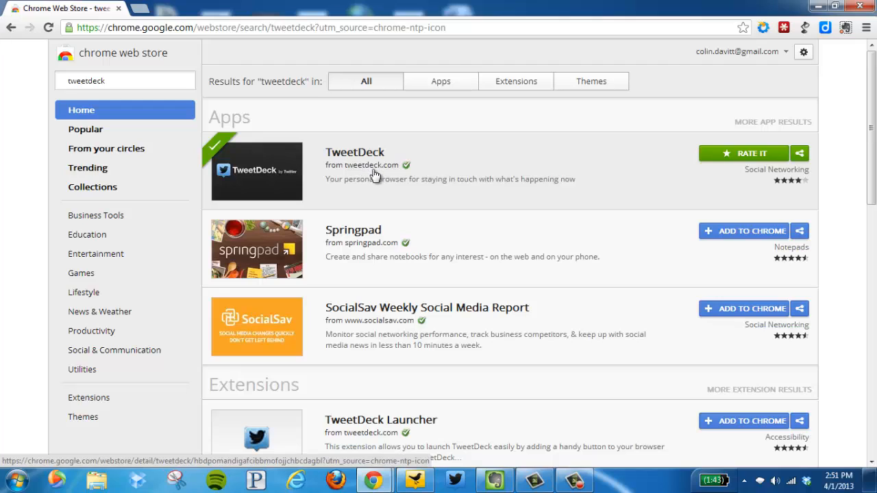
mouse_move(743, 153)
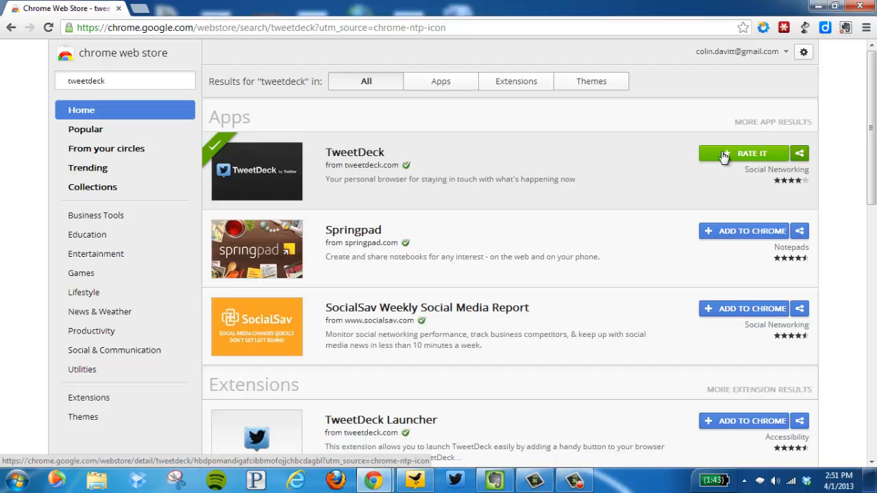
- Launch the TweetDeck tile from a new tab's Apps page
left_click(253, 9)
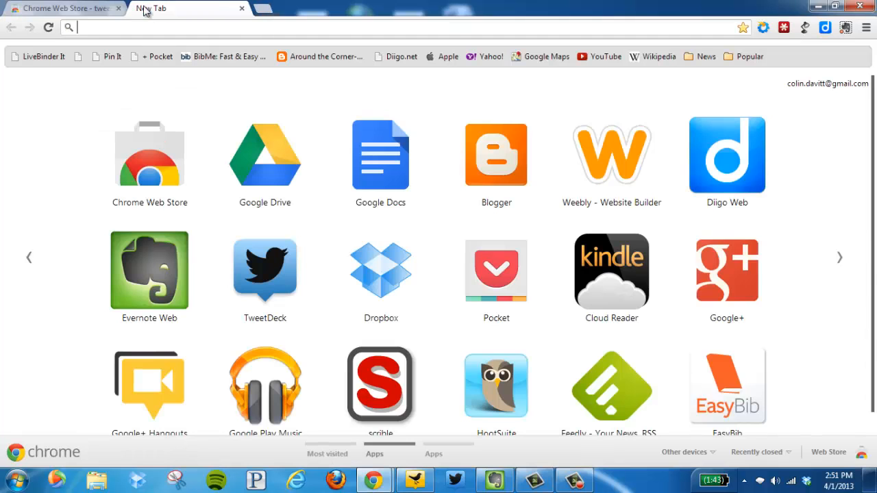
mouse_move(319, 277)
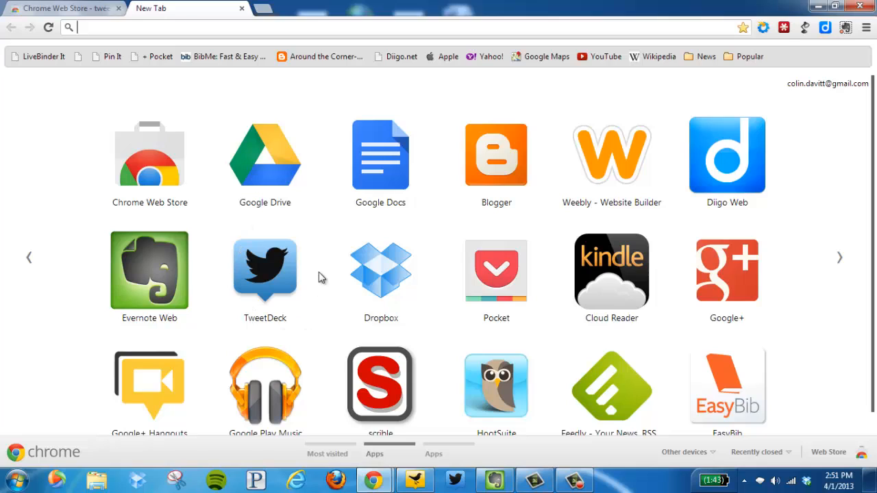
mouse_move(278, 270)
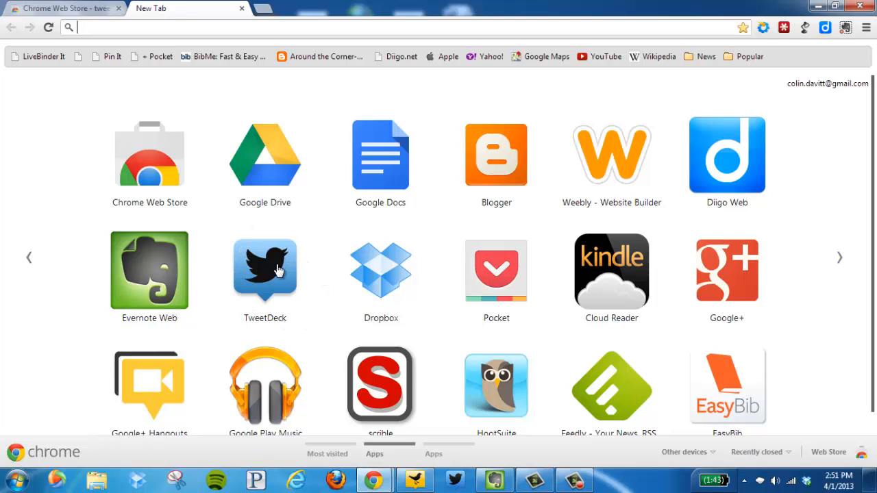
left_click(265, 271)
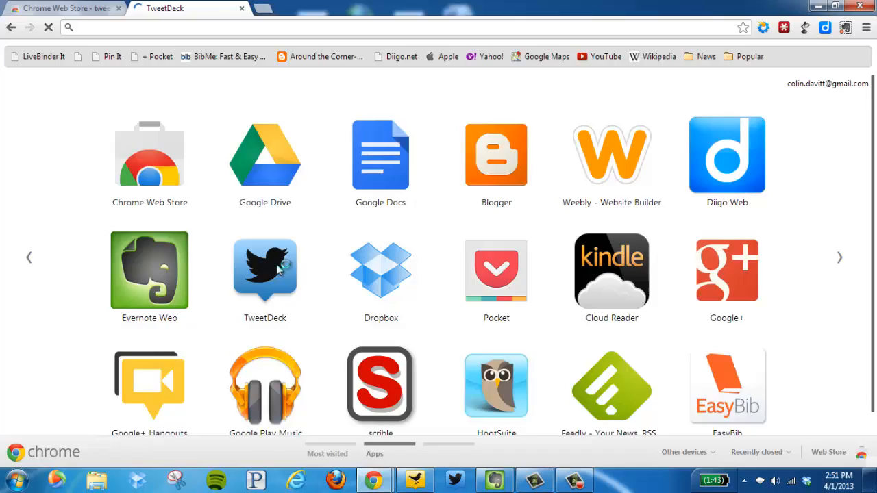
- Load TweetDeck's dashboard with the Home, Me, Inbox and hashtag search columns
left_click(264, 272)
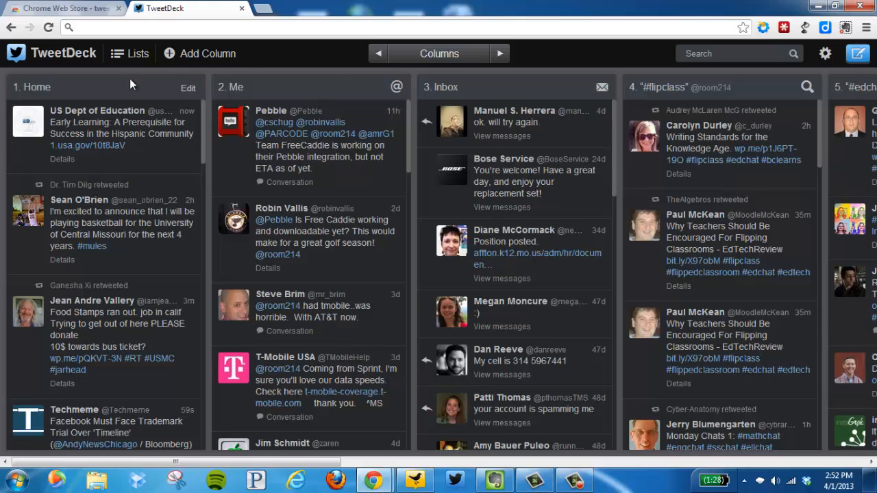
mouse_move(141, 280)
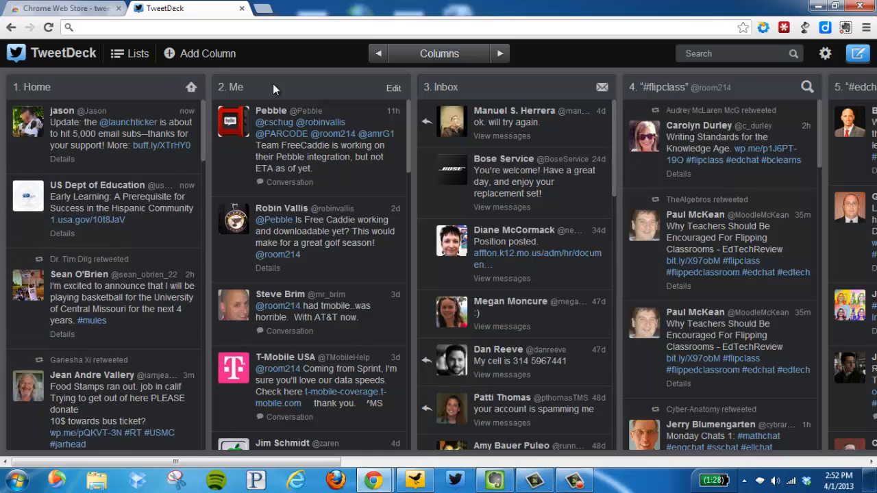
mouse_move(283, 111)
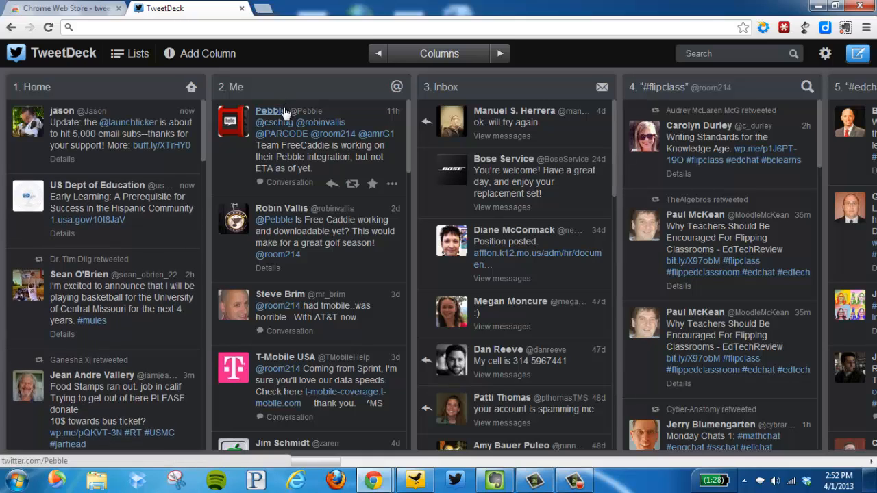
mouse_move(478, 93)
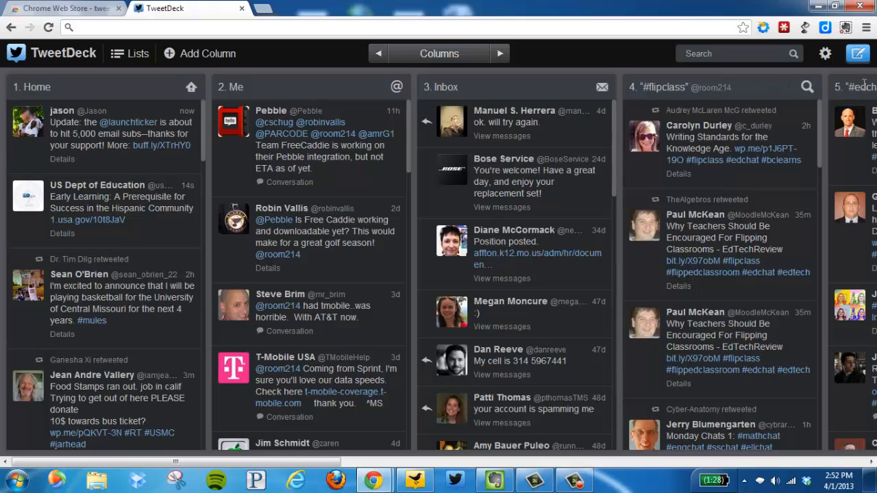
mouse_move(863, 96)
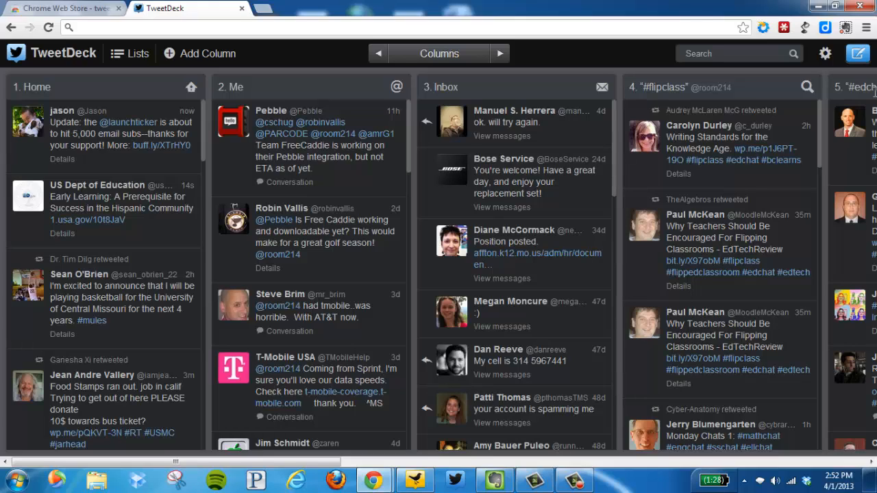
mouse_move(753, 89)
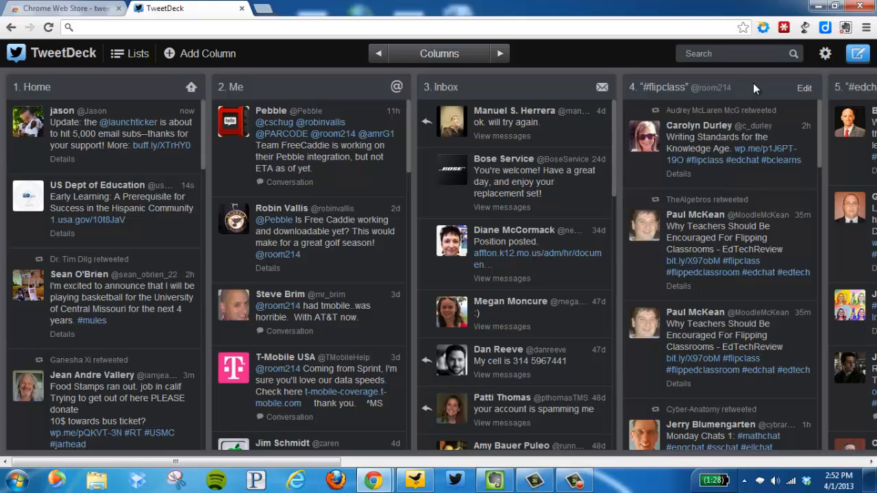
mouse_move(747, 374)
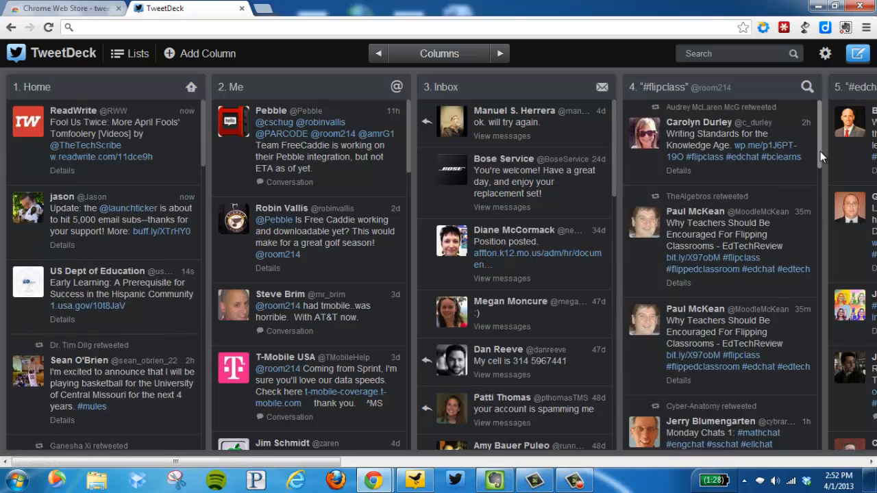
scroll("down", 3)
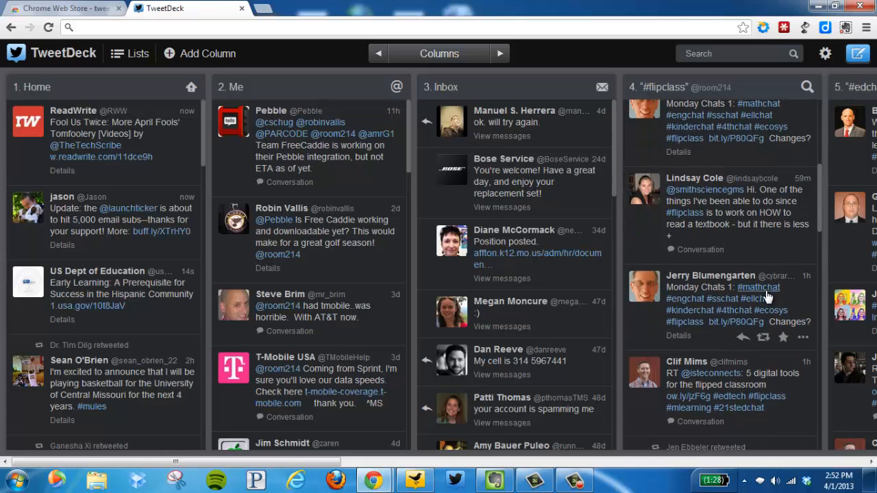
left_click(499, 53)
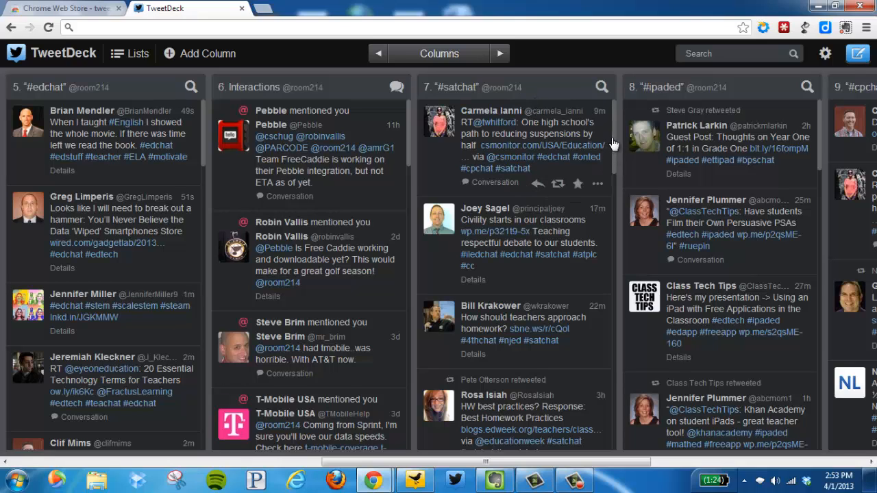
scroll("down", 3)
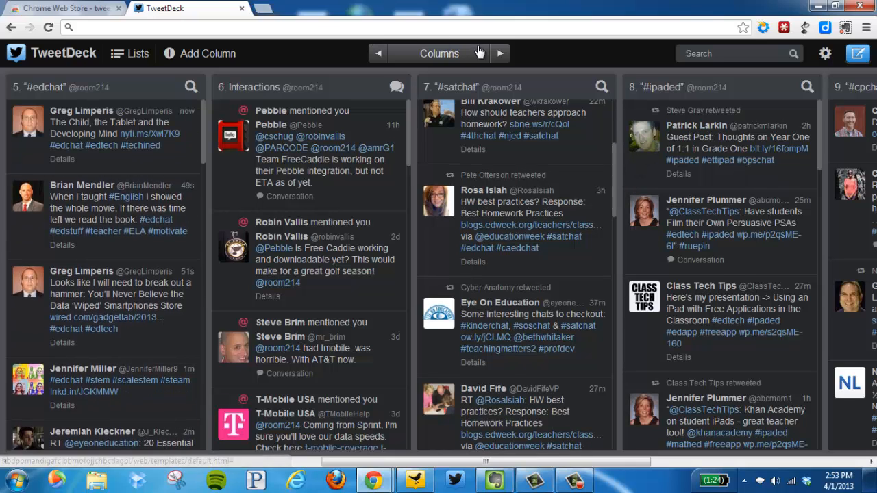
left_click(499, 52)
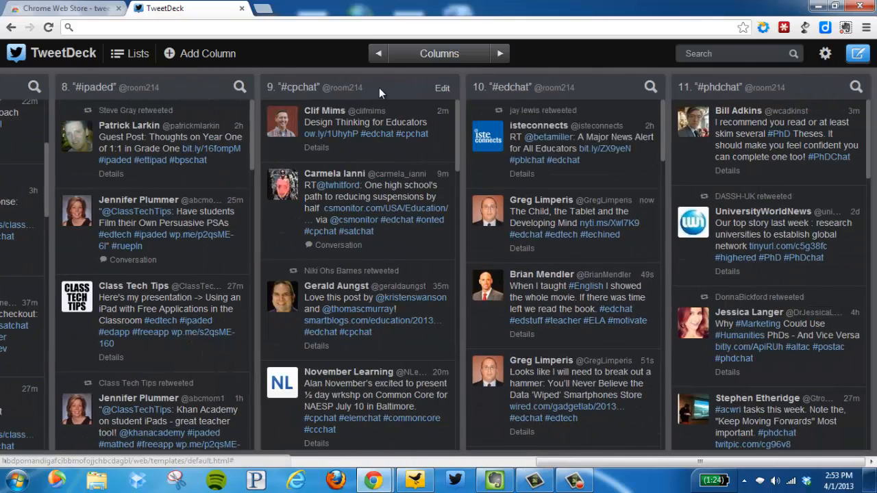
mouse_move(534, 77)
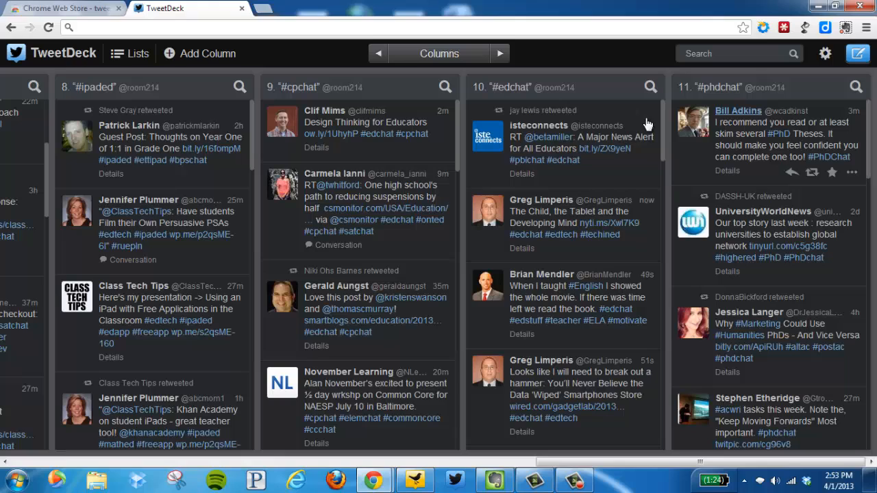
mouse_move(598, 129)
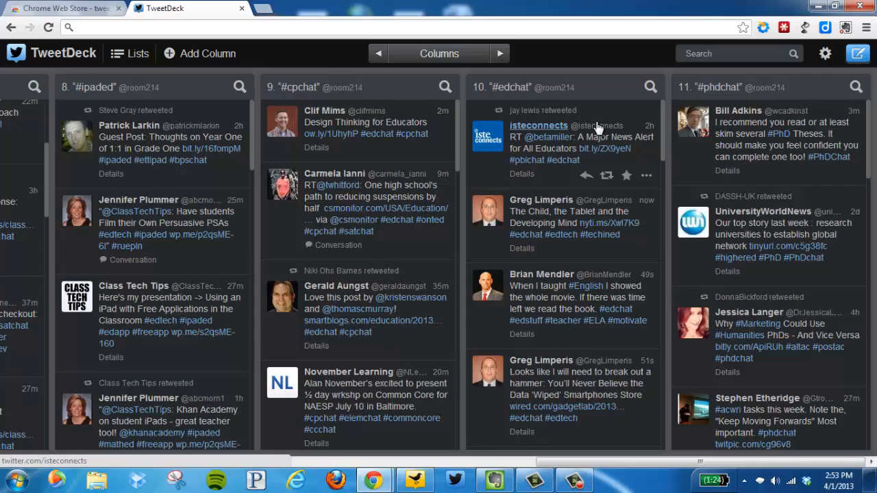
mouse_move(378, 54)
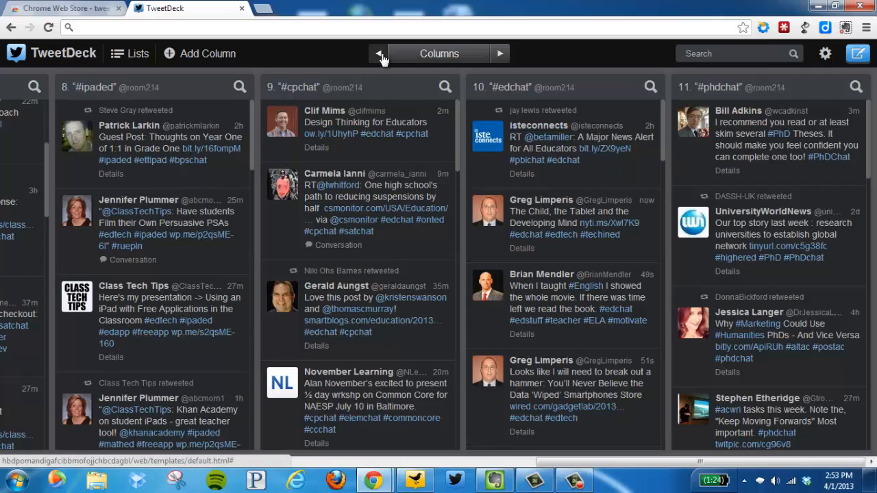
- Return to the first columns and browse search results for #msadmin
left_click(378, 53)
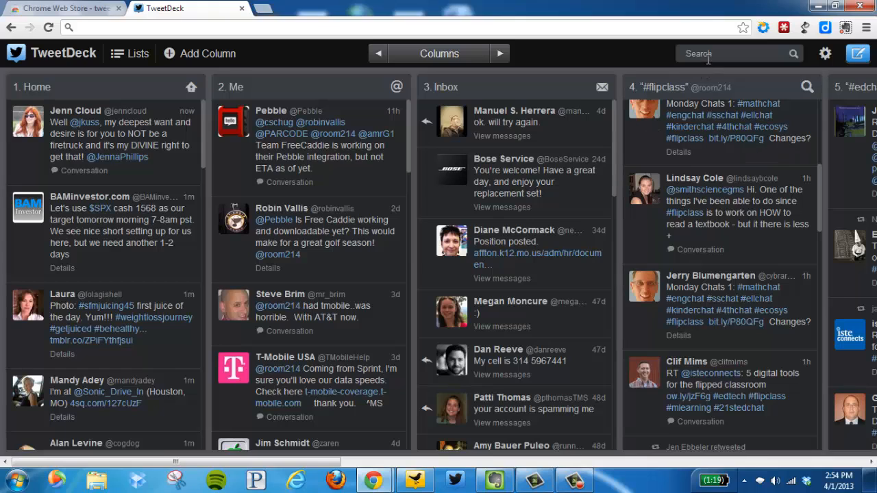
type("#msadmin")
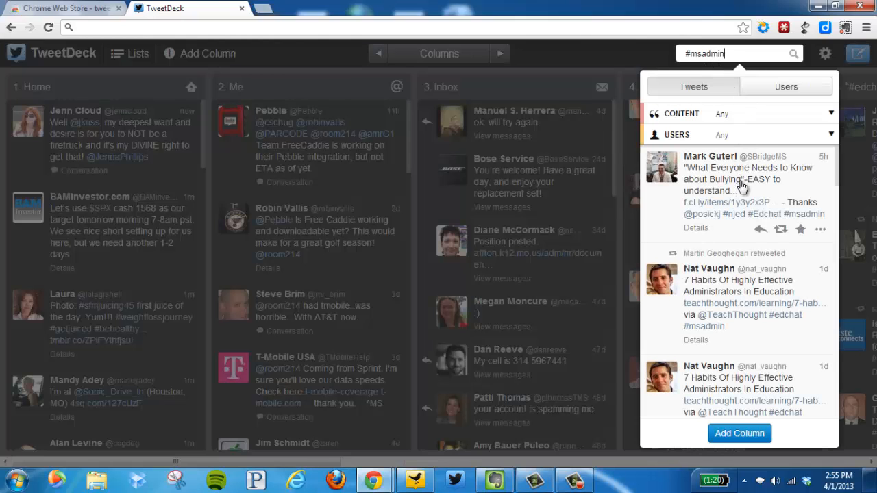
mouse_move(744, 250)
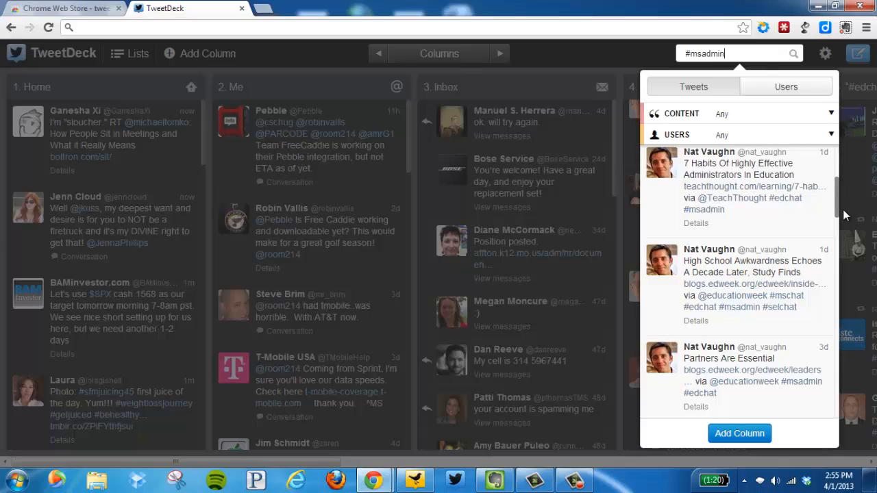
scroll("down", 3)
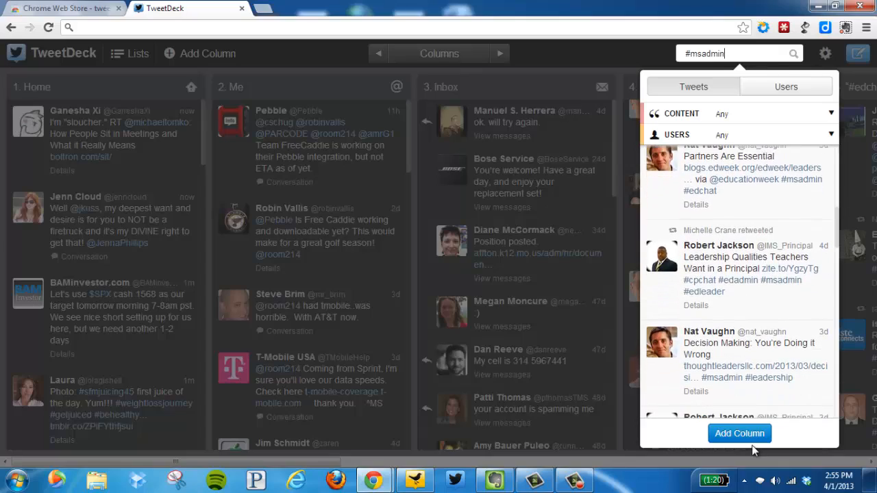
- Add the #msadmin column and shift it left to column 2
left_click(739, 433)
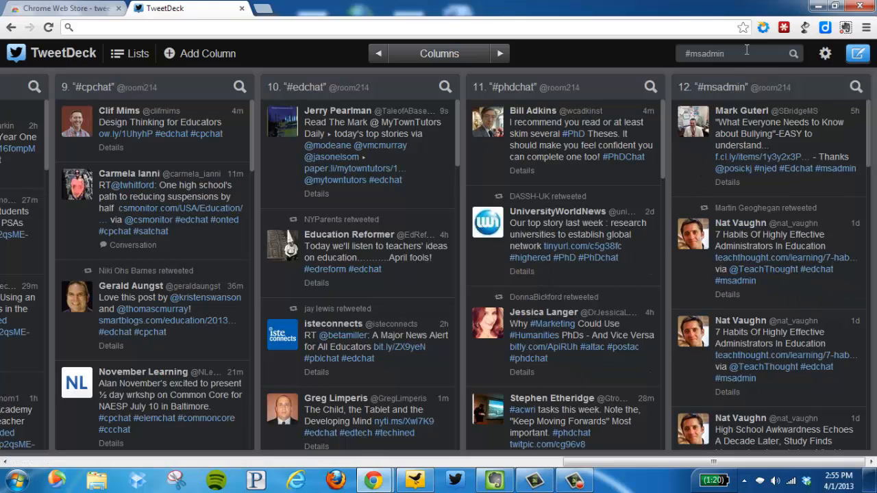
mouse_move(853, 88)
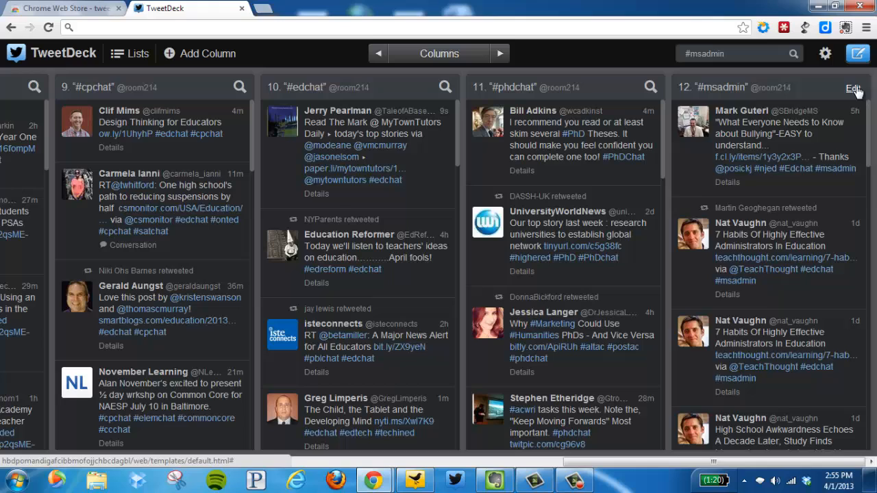
left_click(852, 87)
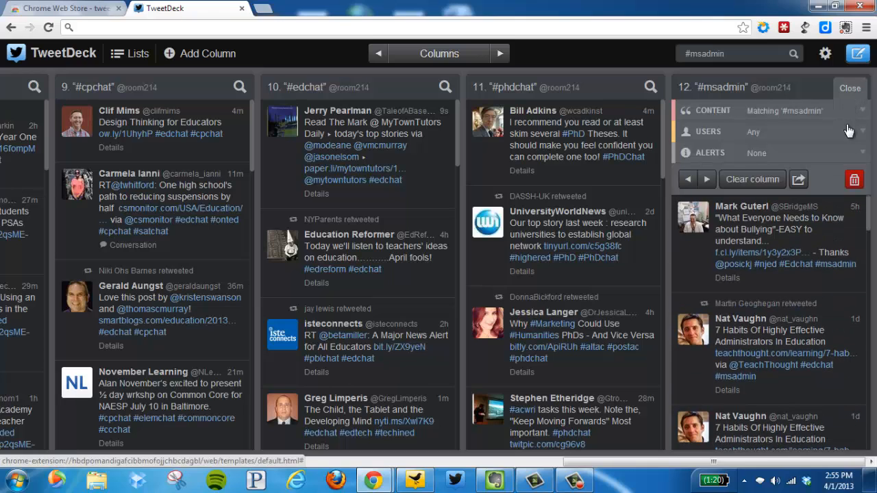
mouse_move(854, 179)
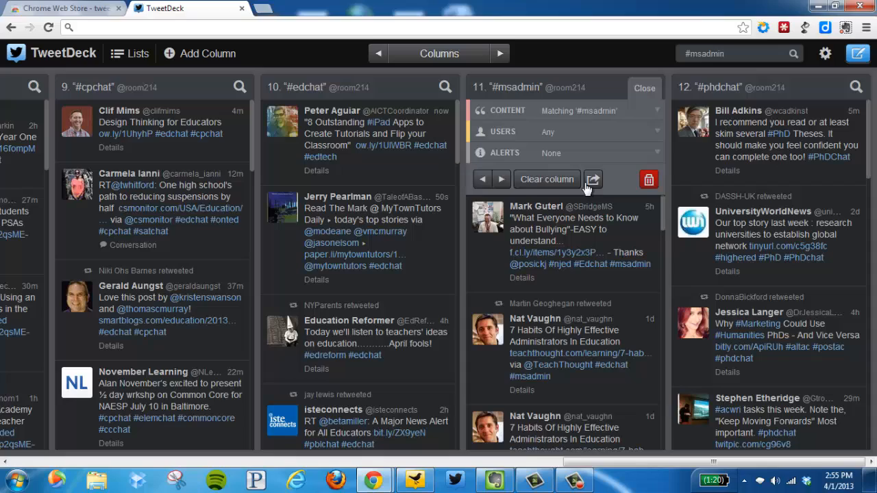
left_click(482, 178)
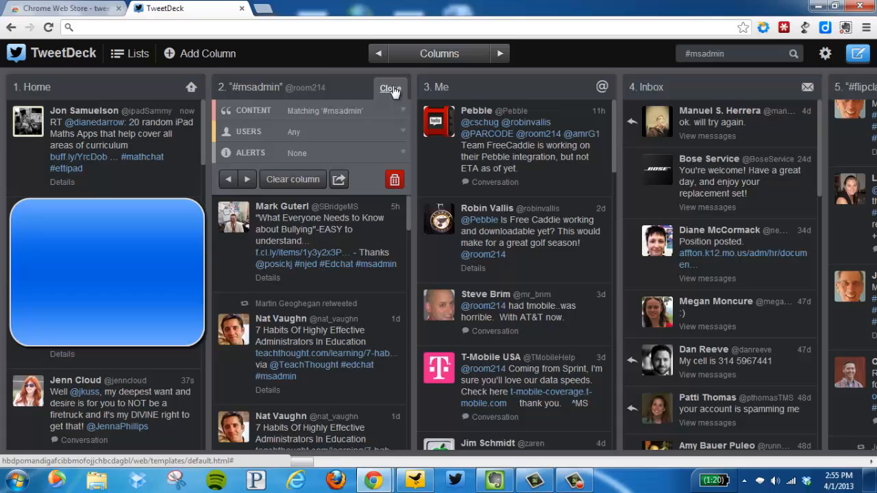
left_click(389, 87)
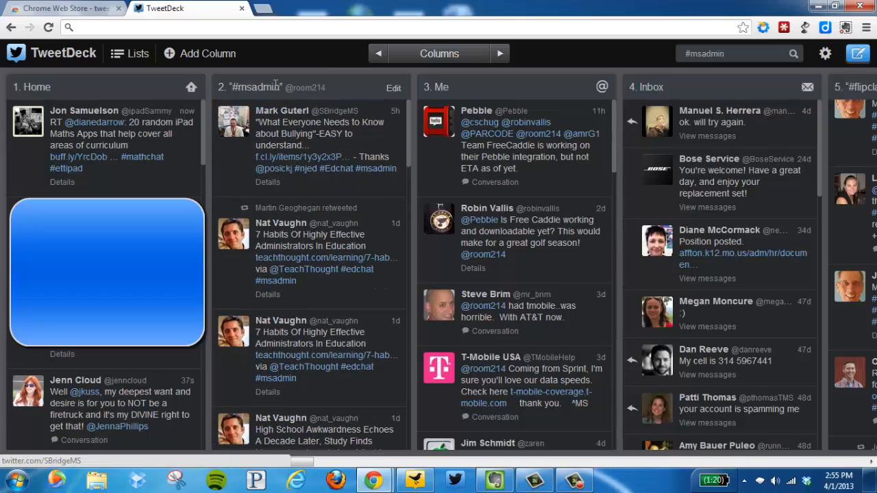
mouse_move(296, 111)
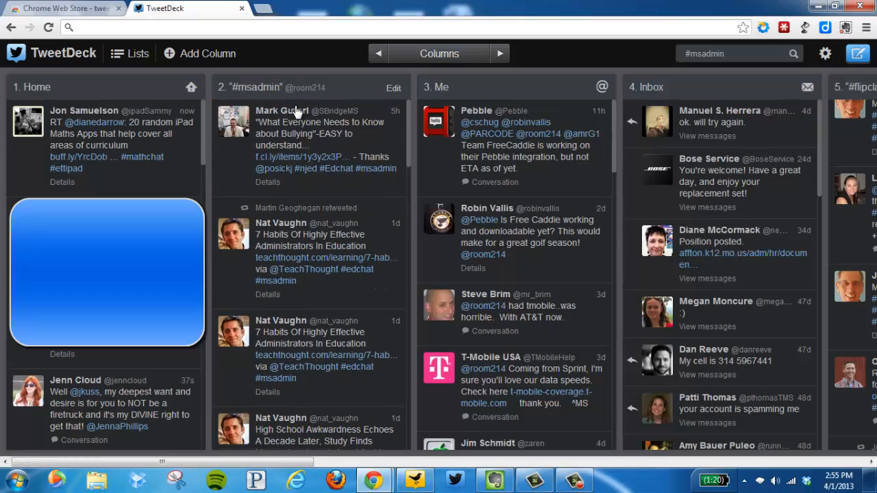